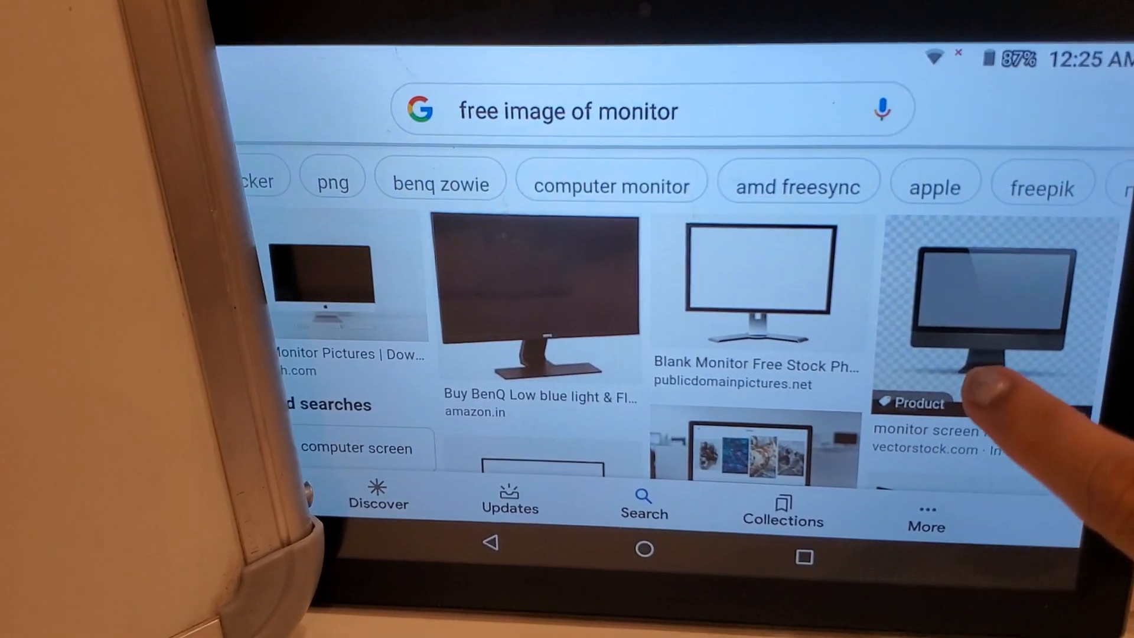
scroll("down", 3)
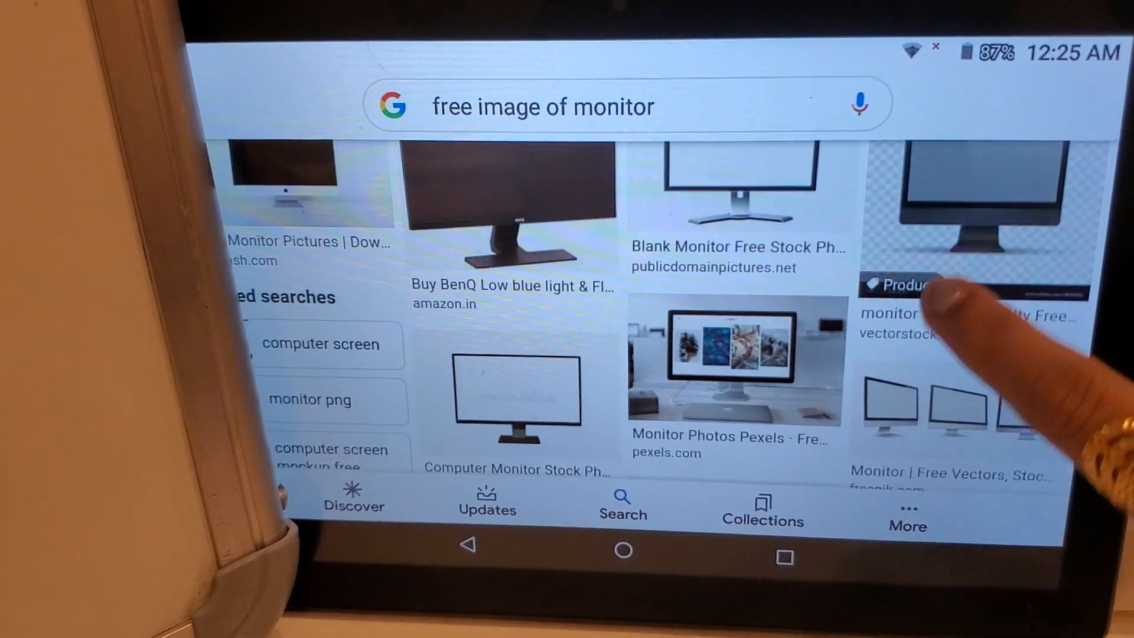
scroll("down", 3)
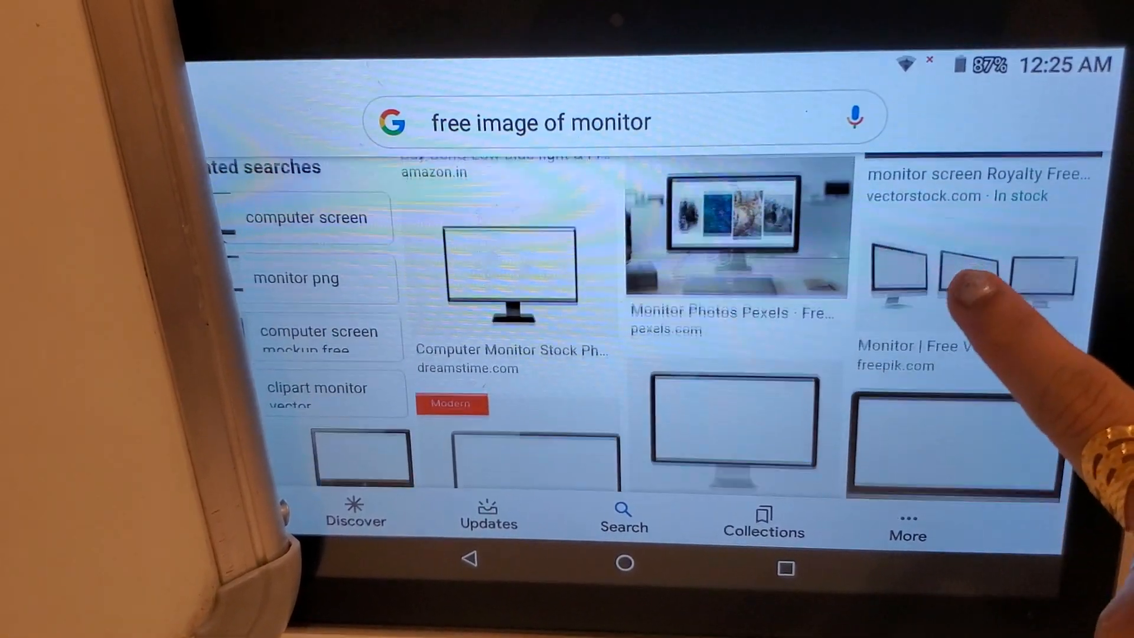
scroll("down", 3)
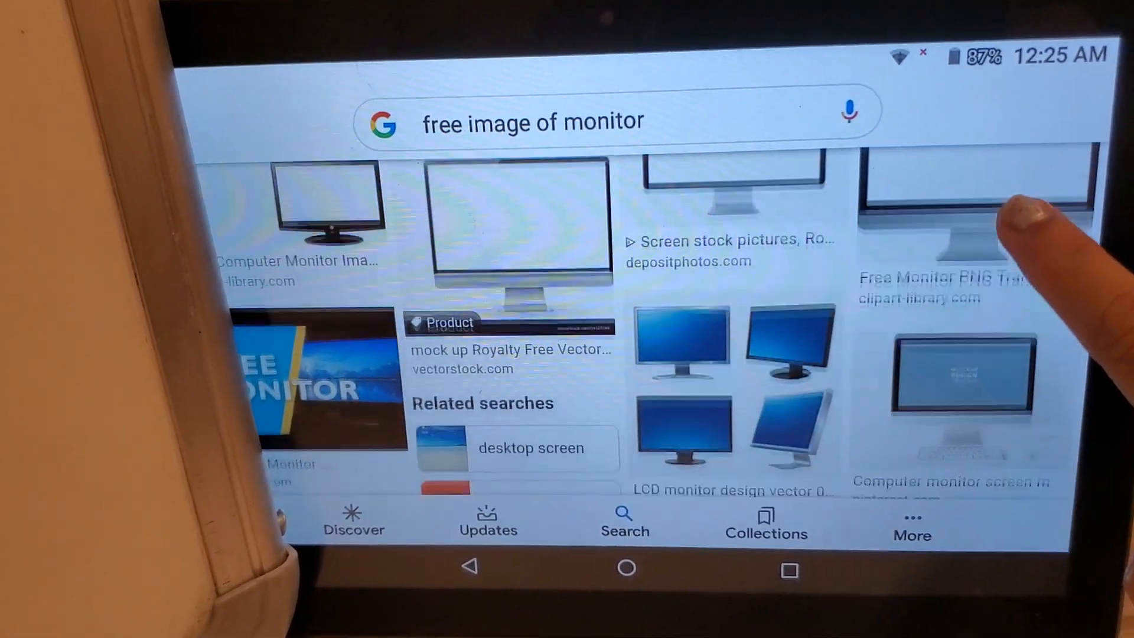
scroll("down", 3)
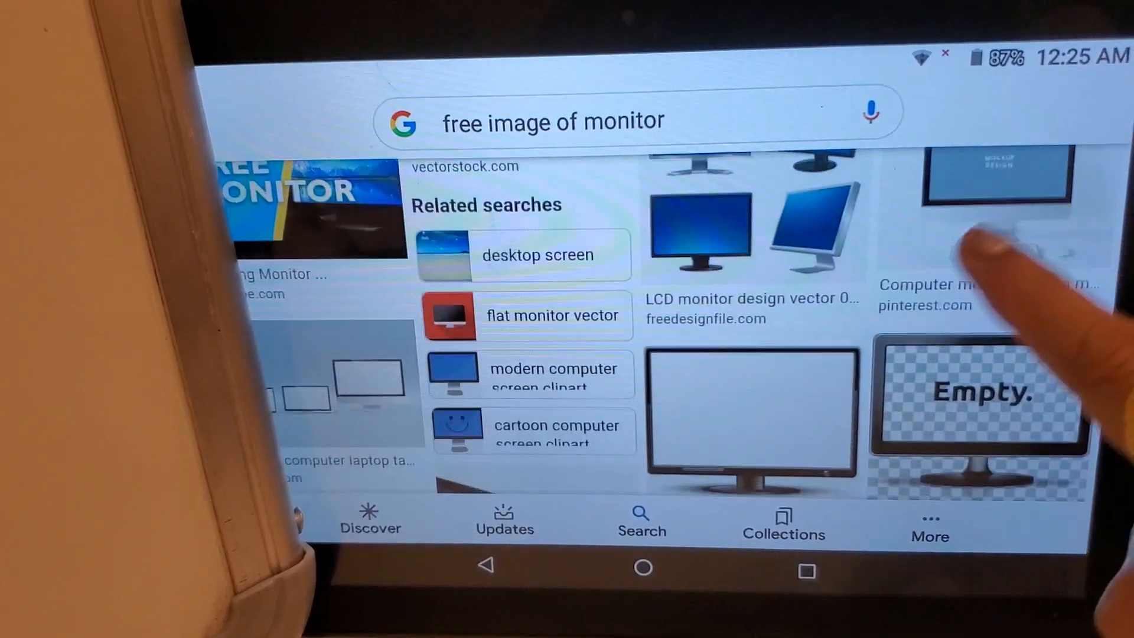